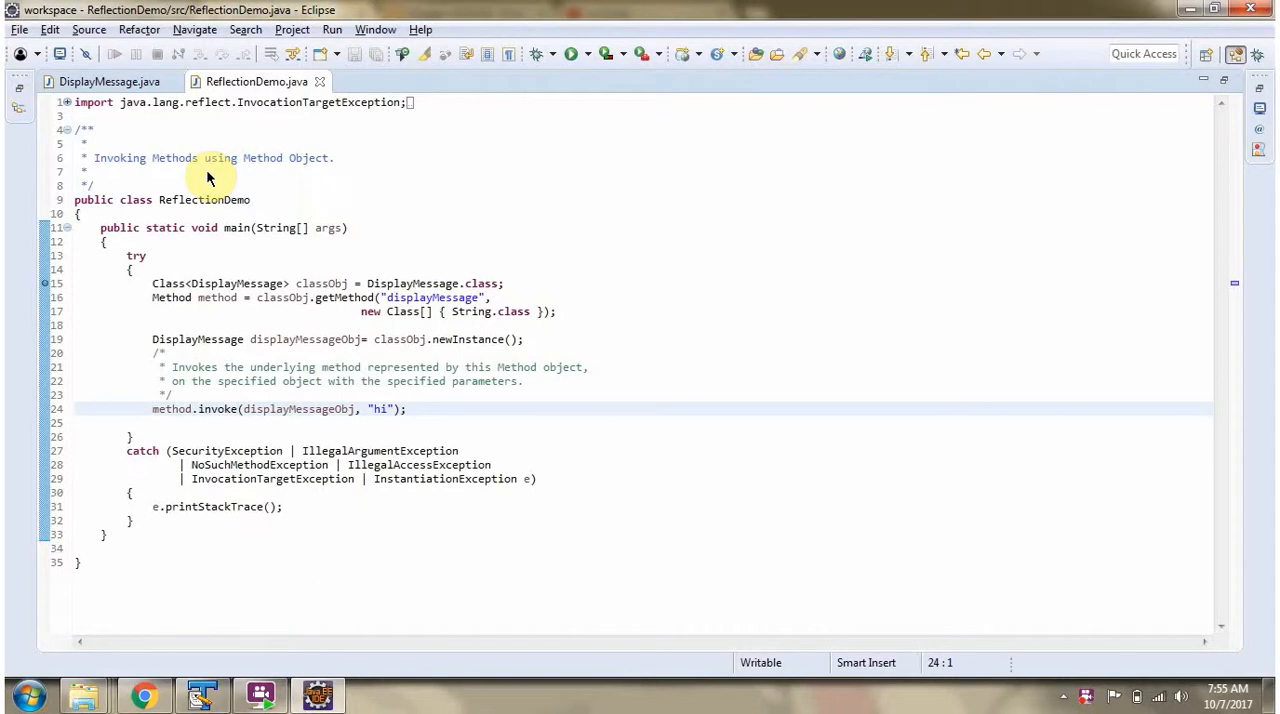
Show DisplayMessage.java, whose displayMessage(String) method prints its message
{"action": "left_click", "coordinate": [75, 409]}
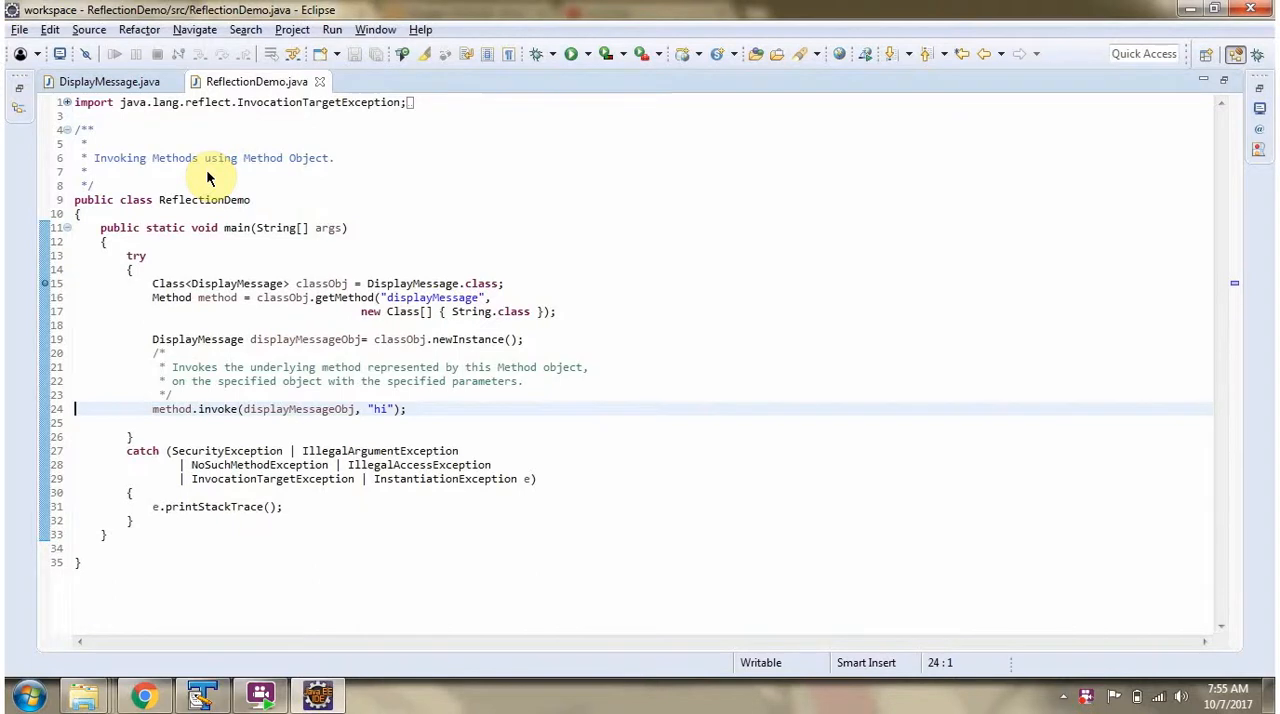
{"action": "left_click", "coordinate": [103, 81]}
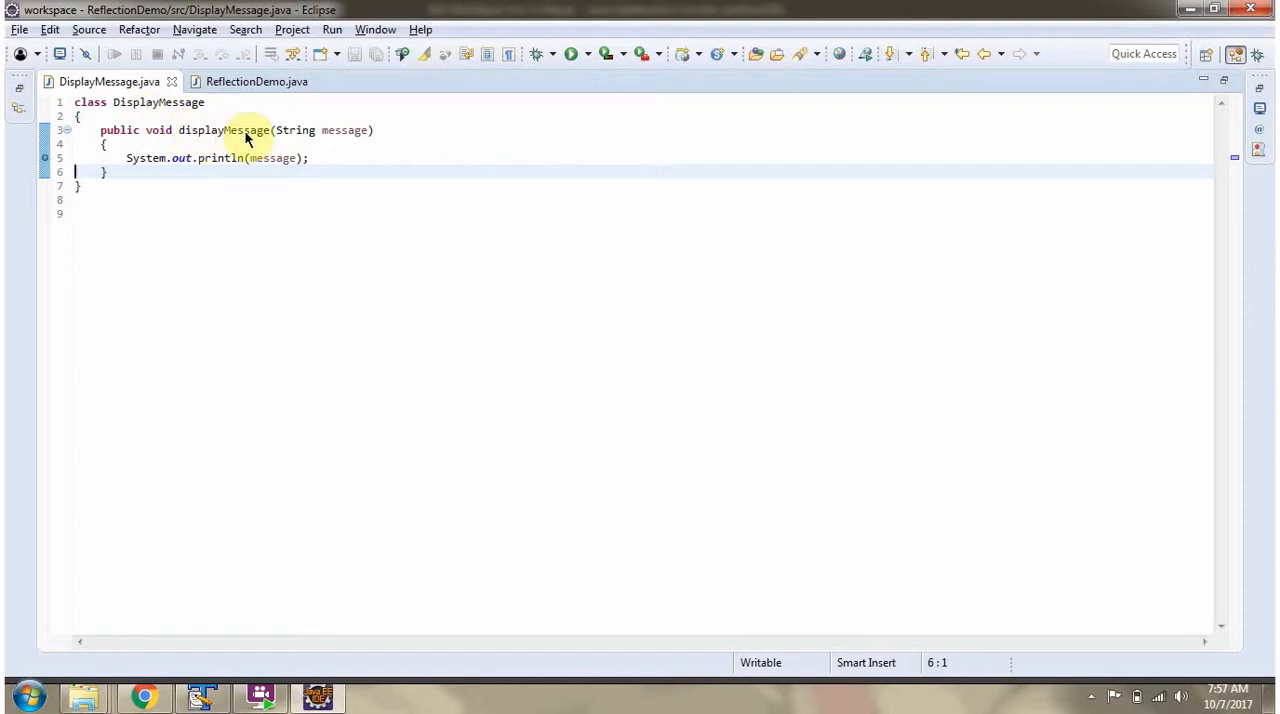
{"action": "mouse_move", "coordinate": [337, 141]}
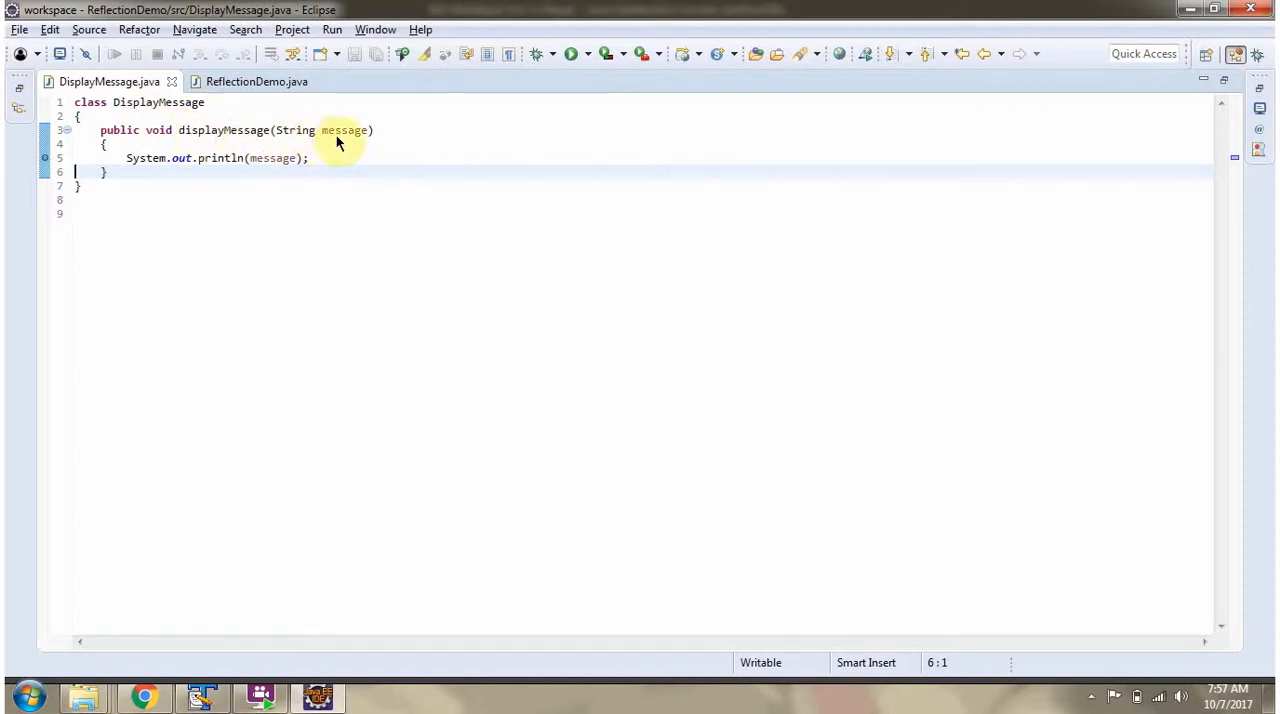
{"action": "mouse_move", "coordinate": [260, 141]}
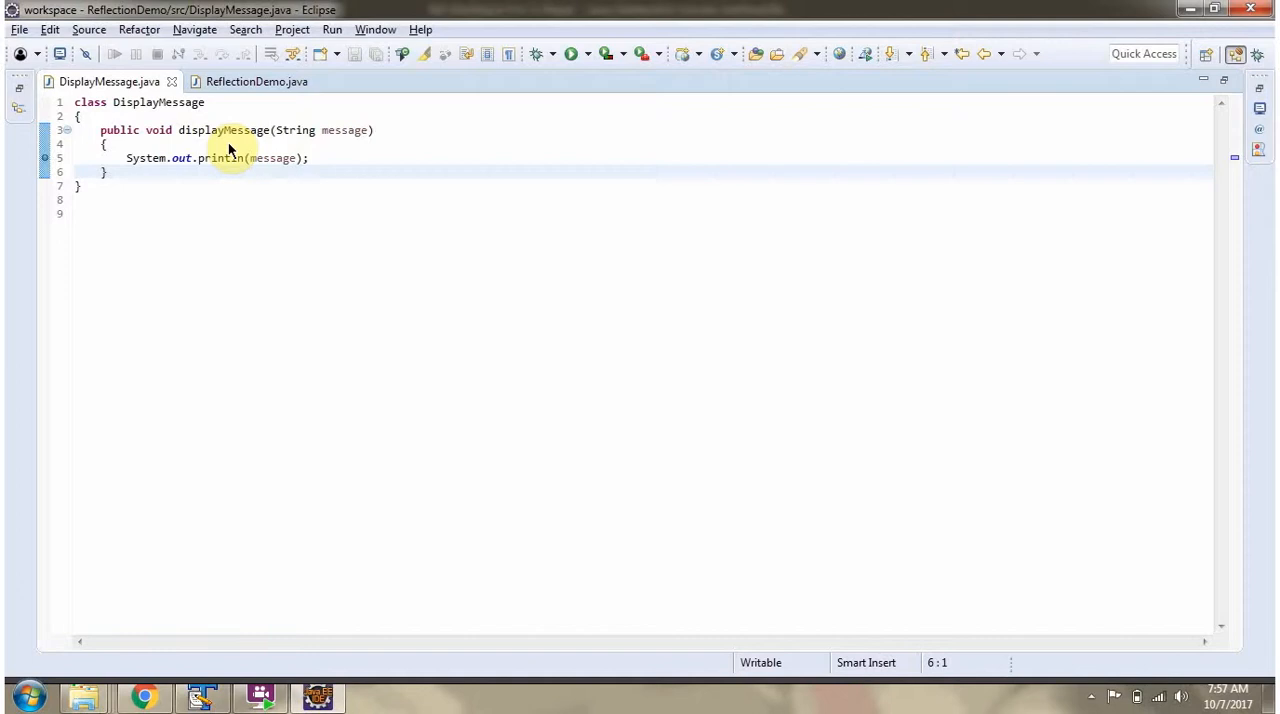
Return to ReflectionDemo.java with its main method invoking displayMessage with "hi"
{"action": "left_click", "coordinate": [256, 81]}
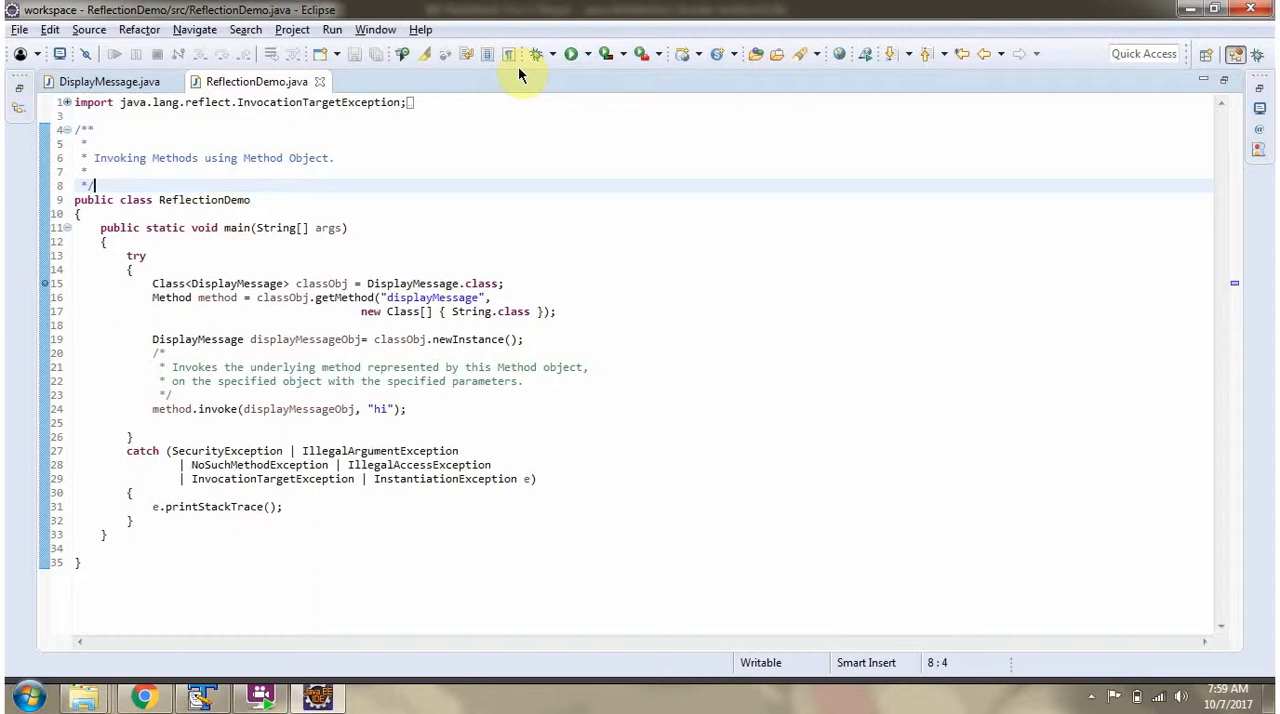
{"action": "mouse_move", "coordinate": [536, 54]}
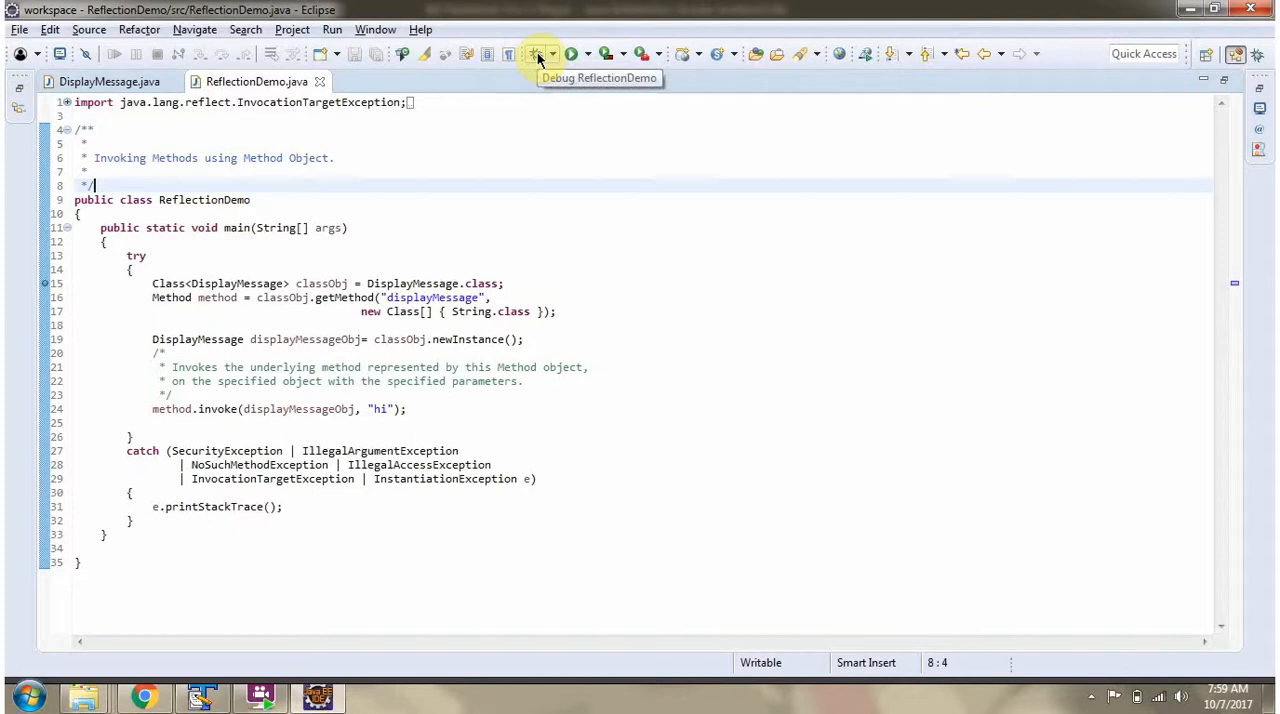
Start a debug session of ReflectionDemo paused in main, glancing at DisplayMessage.java and back
{"action": "left_click", "coordinate": [535, 54]}
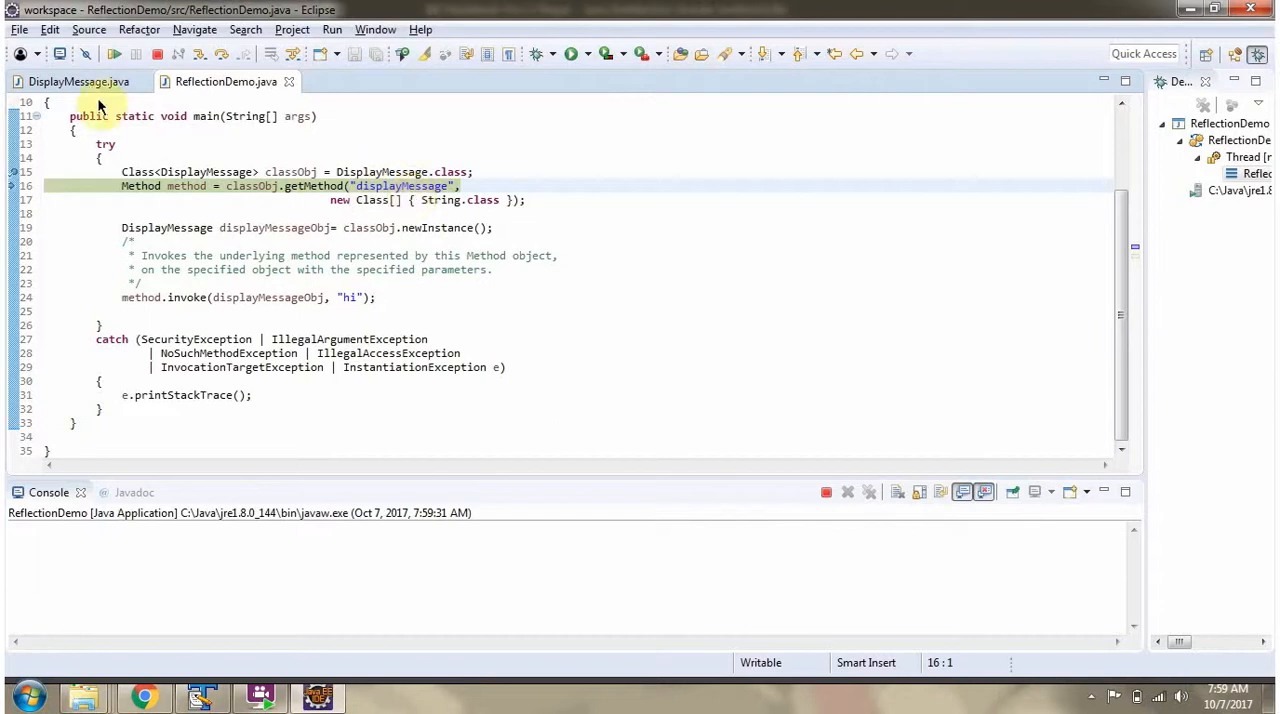
{"action": "left_click", "coordinate": [78, 81]}
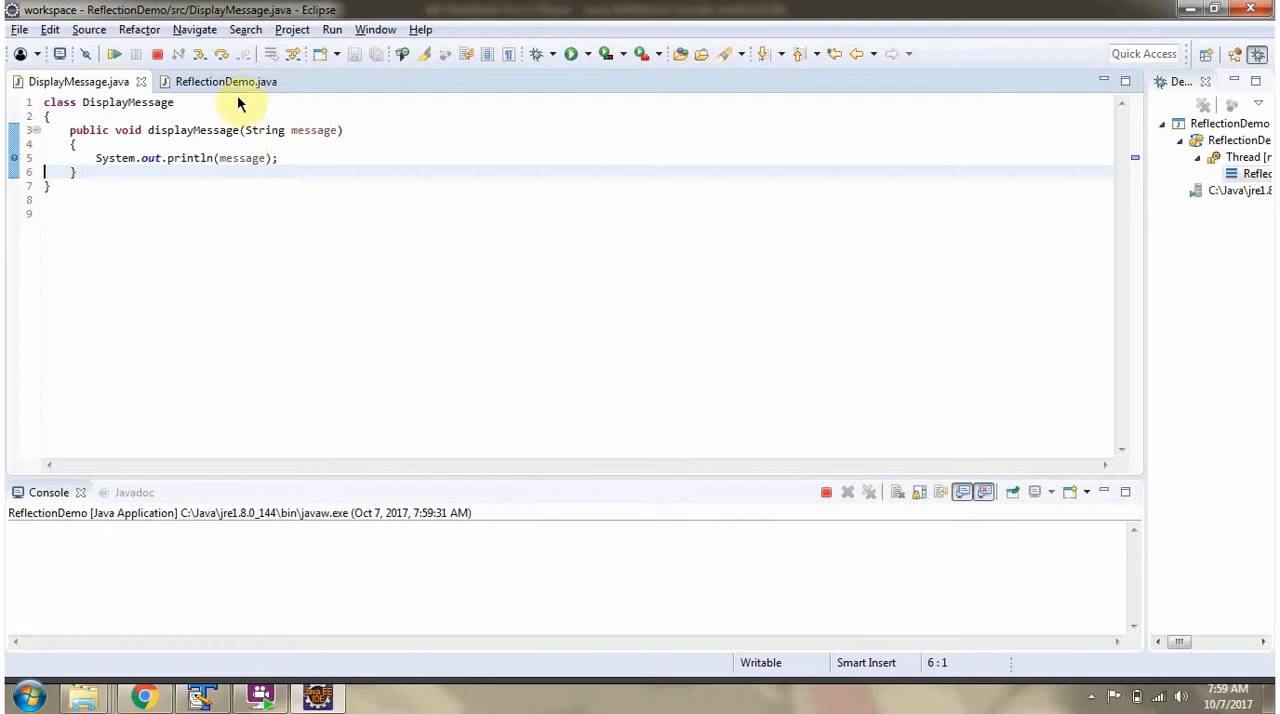
{"action": "left_click", "coordinate": [224, 81]}
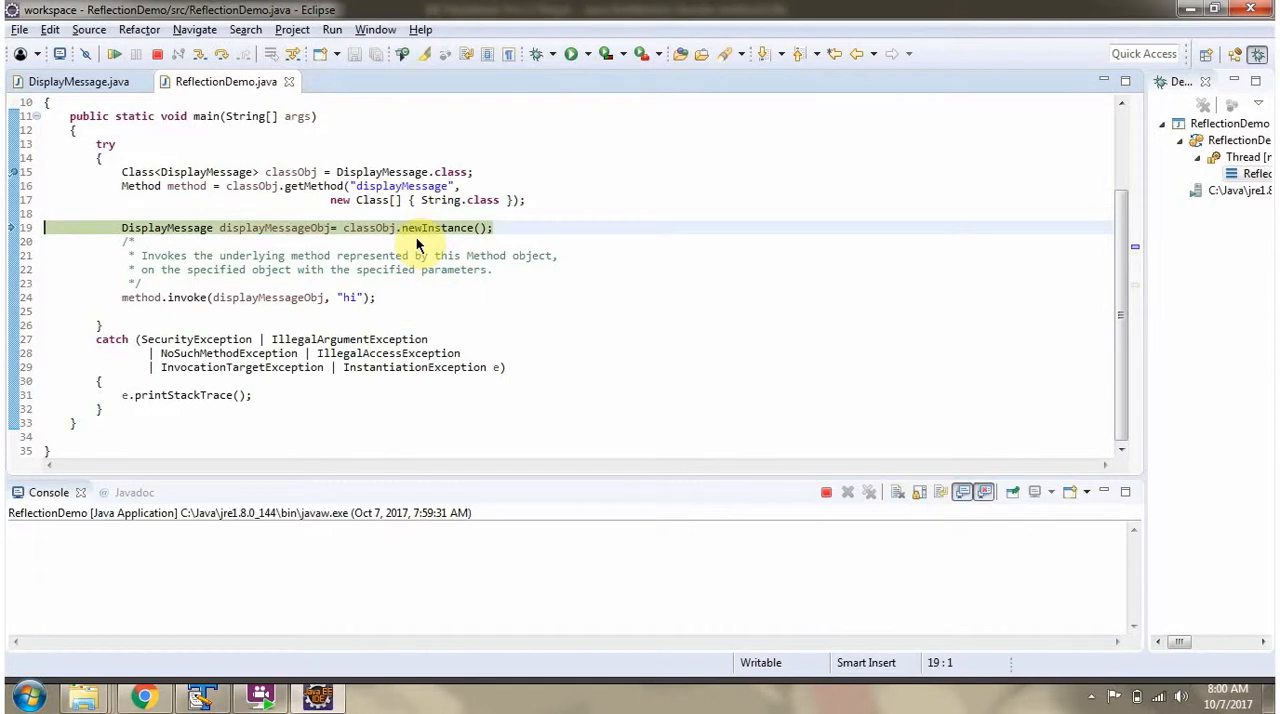
{"action": "mouse_move", "coordinate": [458, 242]}
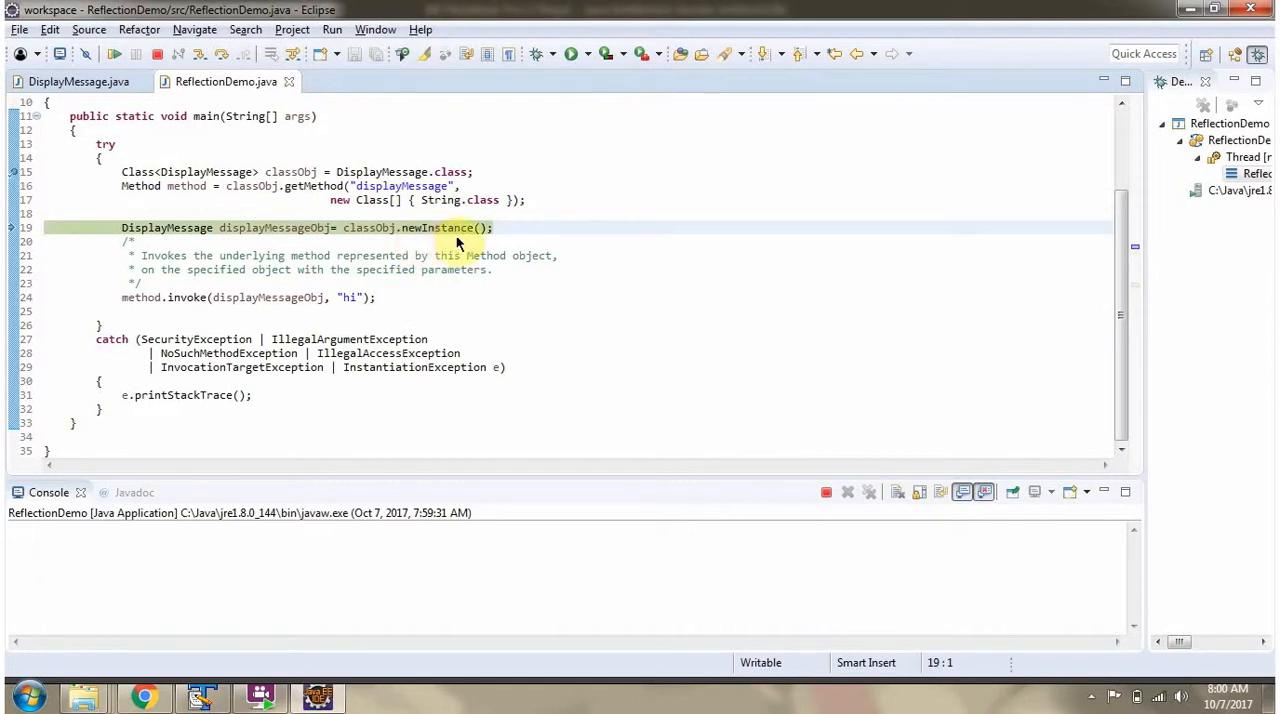
{"action": "mouse_move", "coordinate": [322, 255]}
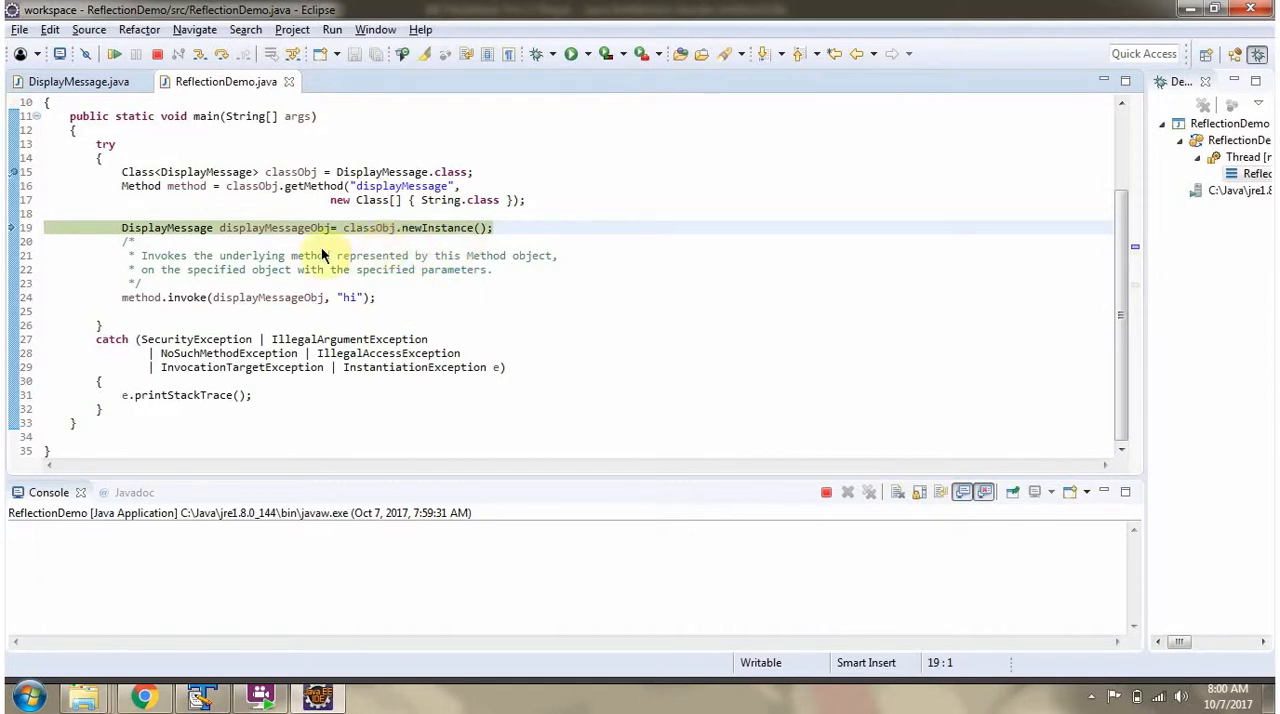
{"action": "mouse_move", "coordinate": [232, 251]}
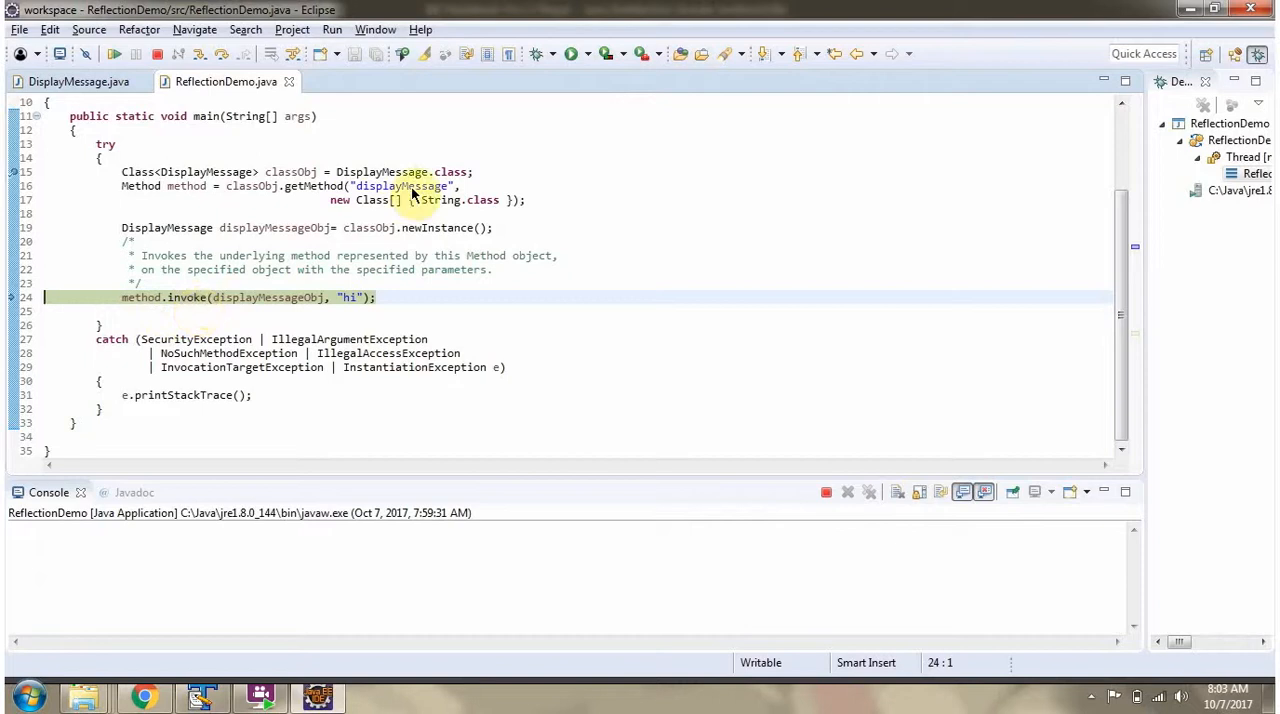
{"action": "mouse_move", "coordinate": [320, 313]}
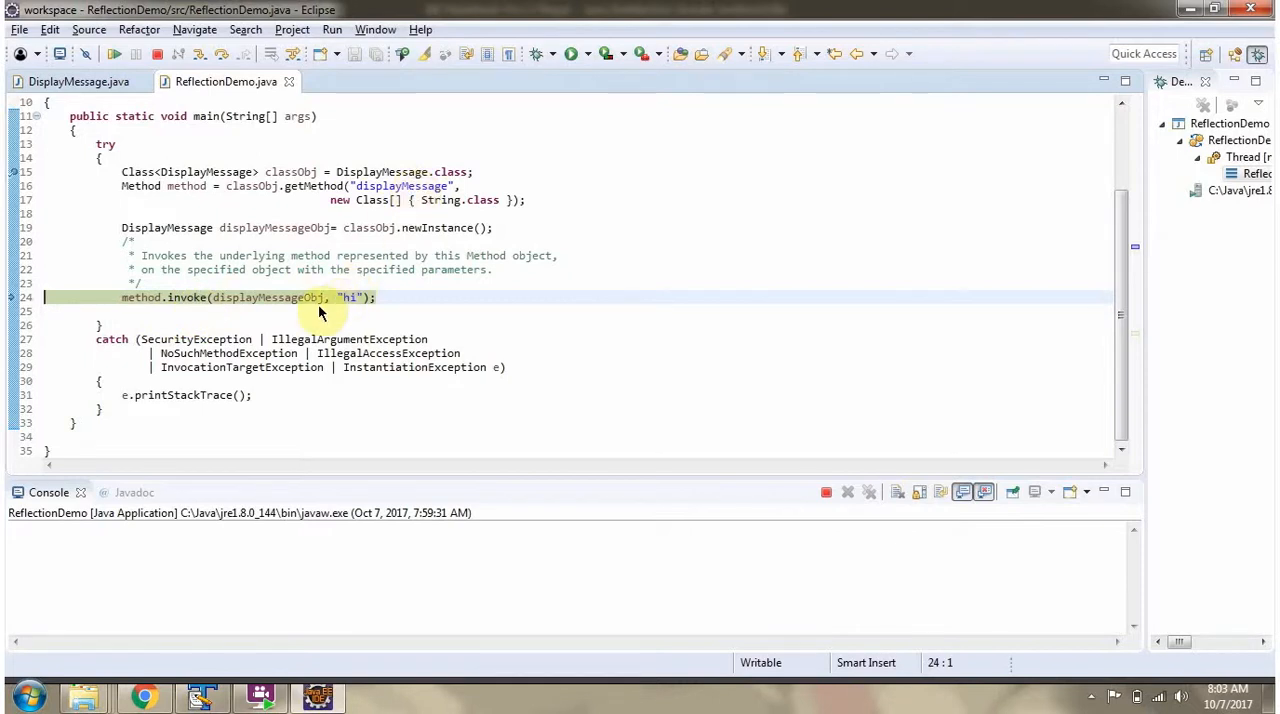
{"action": "mouse_move", "coordinate": [350, 308]}
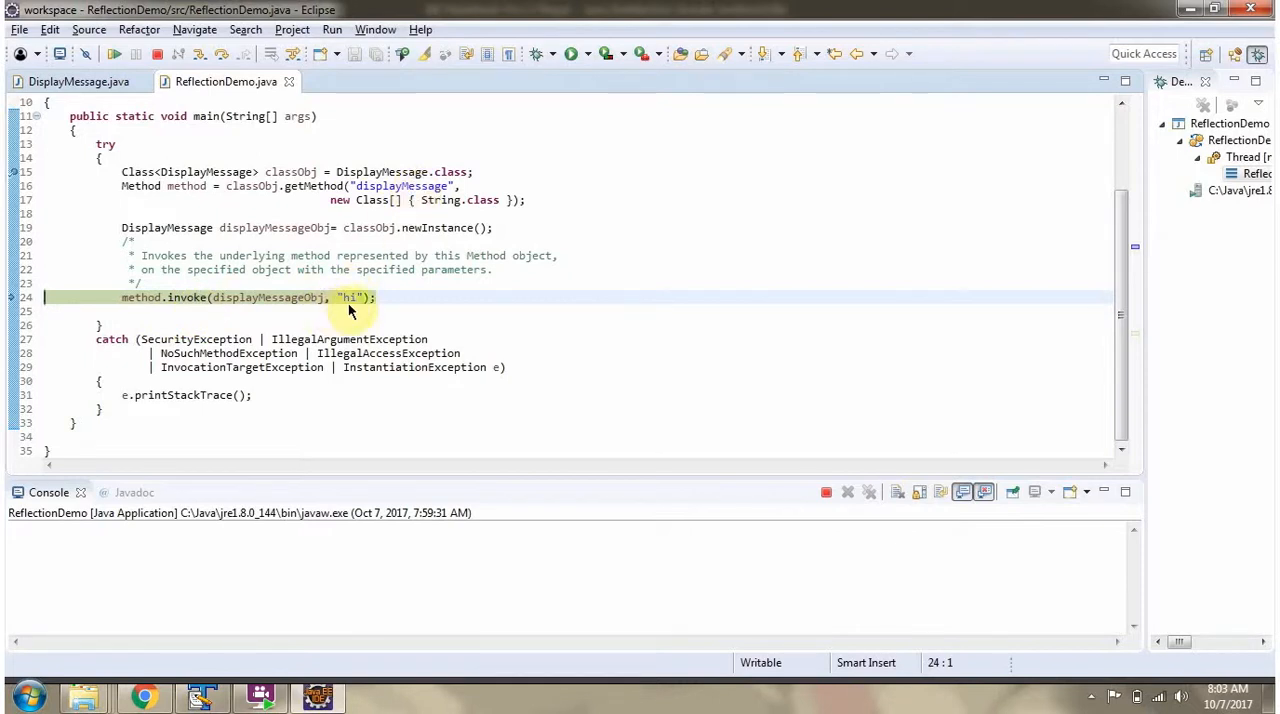
{"action": "mouse_move", "coordinate": [290, 140]}
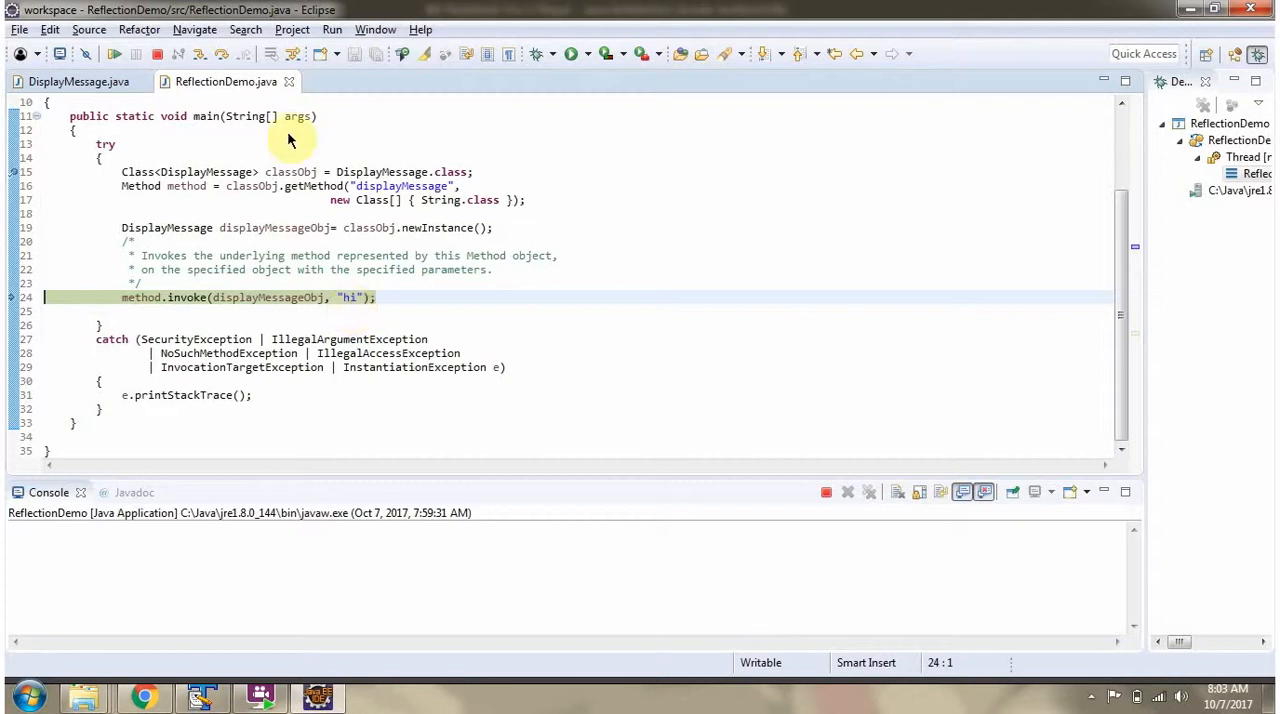